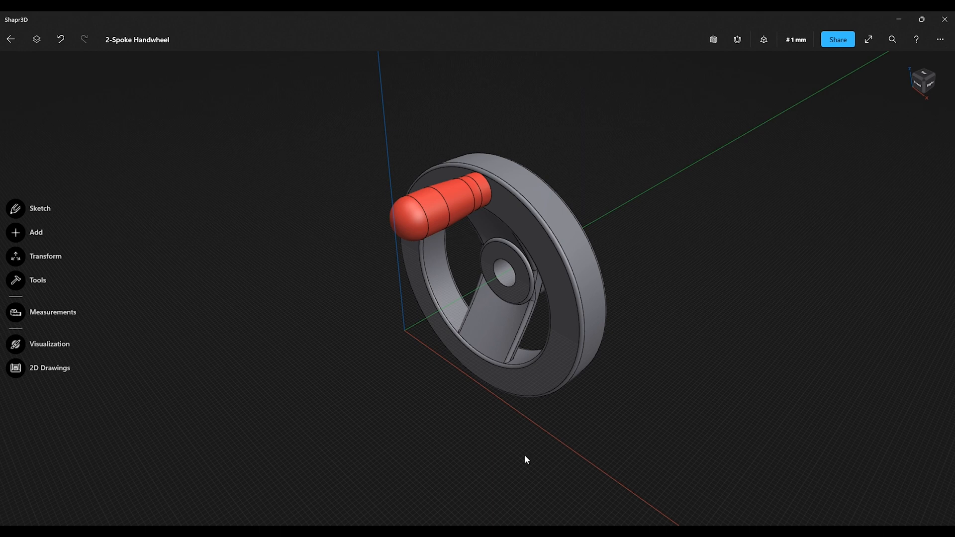
{"action": "mouse_move", "coordinate": [401, 328]}
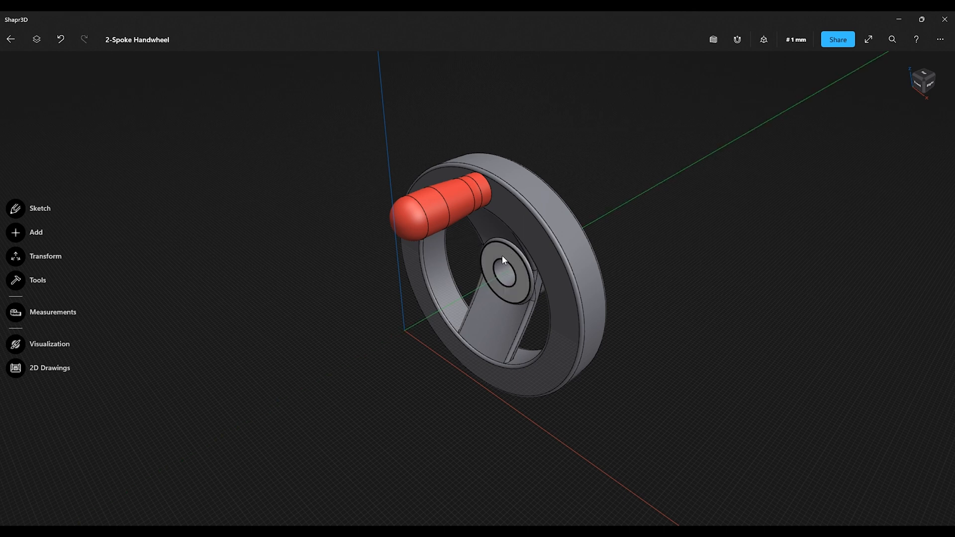
Start a new sketch on the handwheel hub's front face from its right-click menu.
{"action": "right_click", "coordinate": [504, 261]}
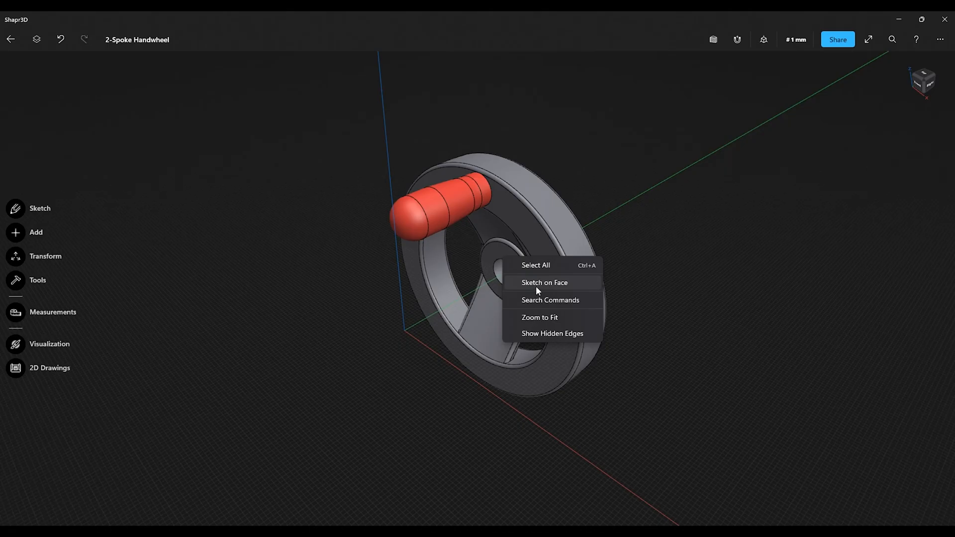
{"action": "left_click", "coordinate": [544, 282]}
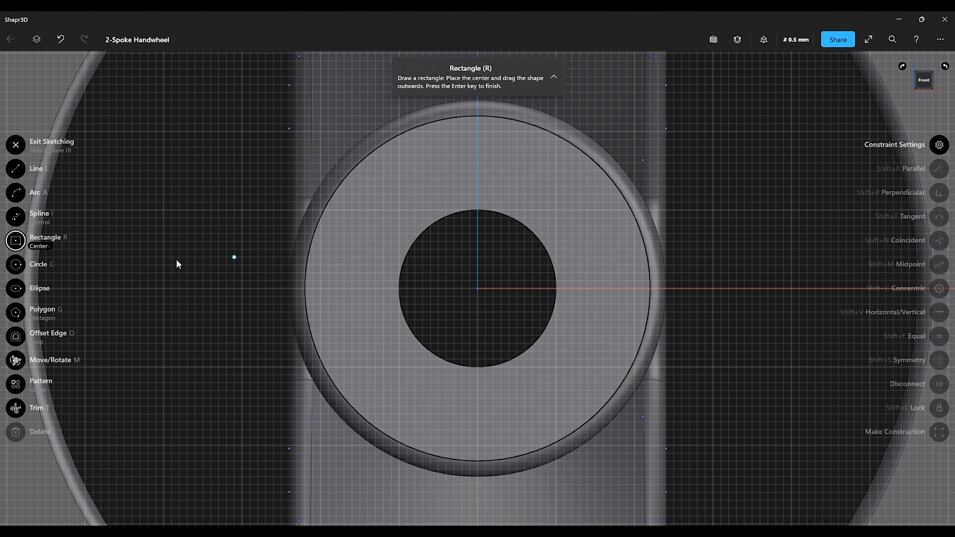
{"action": "mouse_move", "coordinate": [472, 219]}
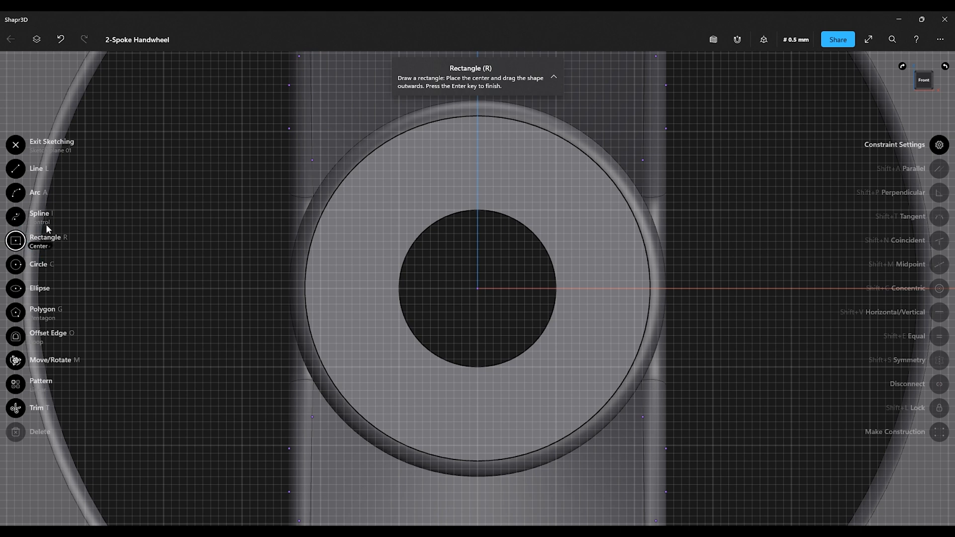
List the rectangle type options on the hub-face sketch, keeping Center mode selected.
{"action": "left_click", "coordinate": [45, 237]}
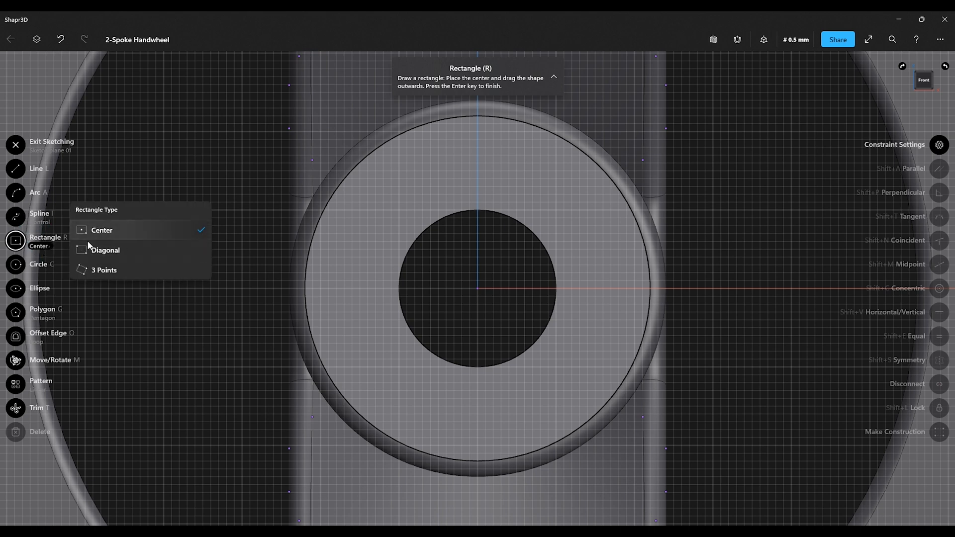
{"action": "mouse_move", "coordinate": [475, 211]}
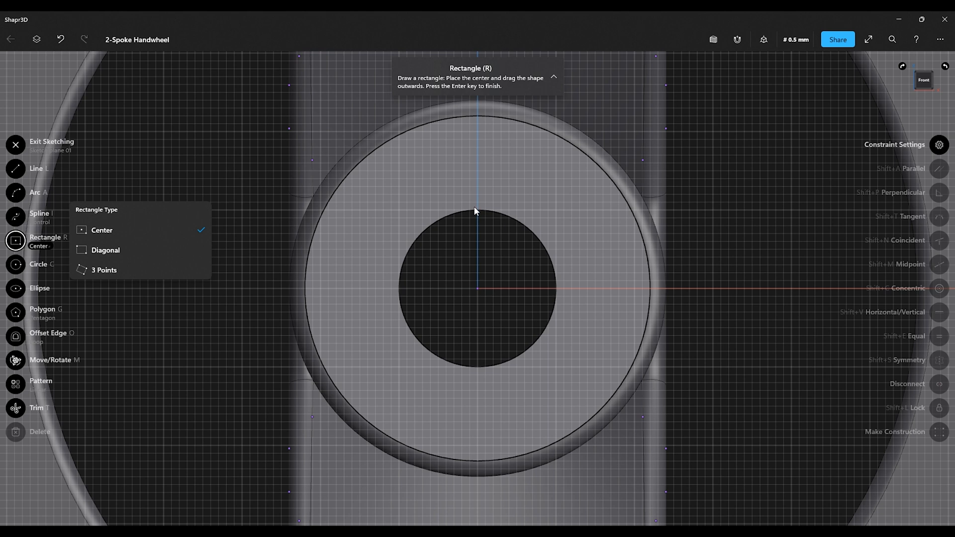
{"action": "right_click", "coordinate": [478, 211]}
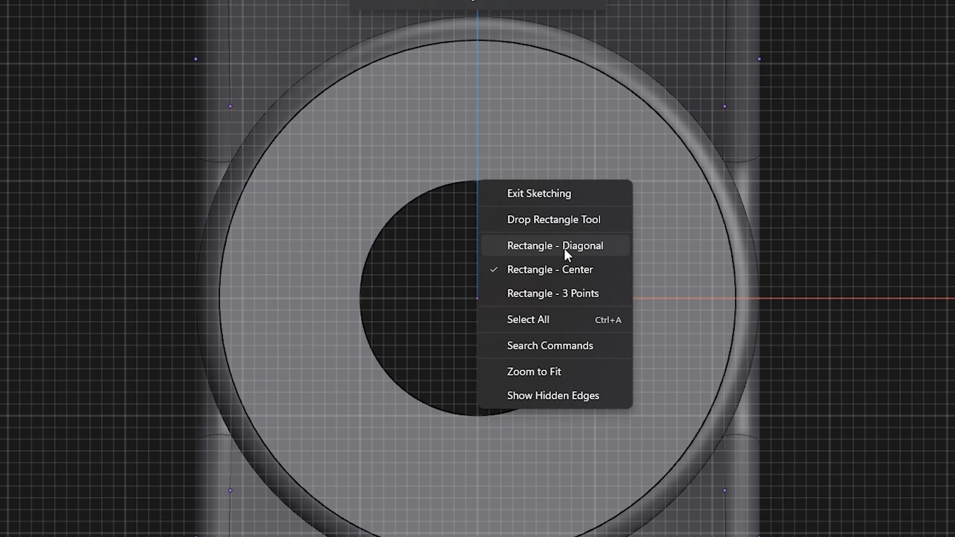
{"action": "mouse_move", "coordinate": [545, 245]}
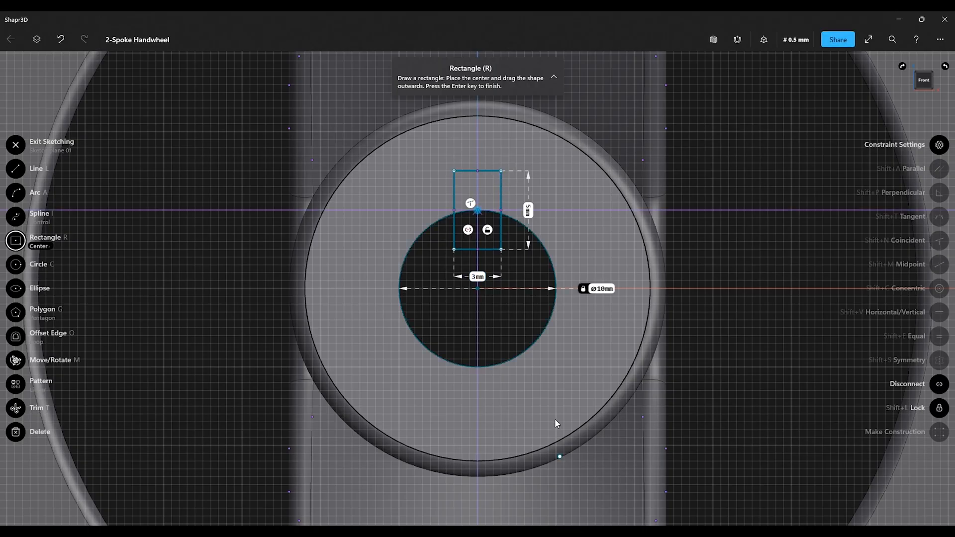
{"action": "mouse_move", "coordinate": [540, 179]}
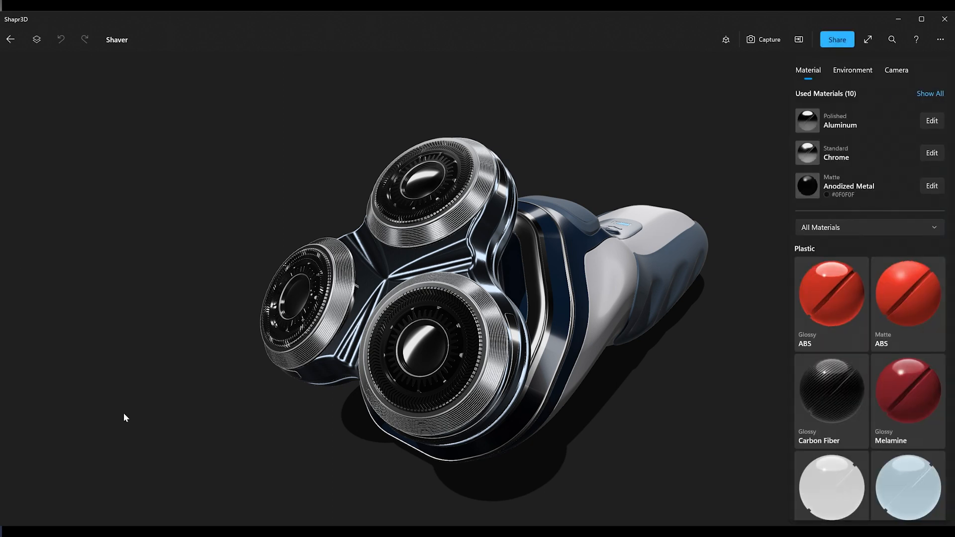
{"action": "mouse_move", "coordinate": [356, 455]}
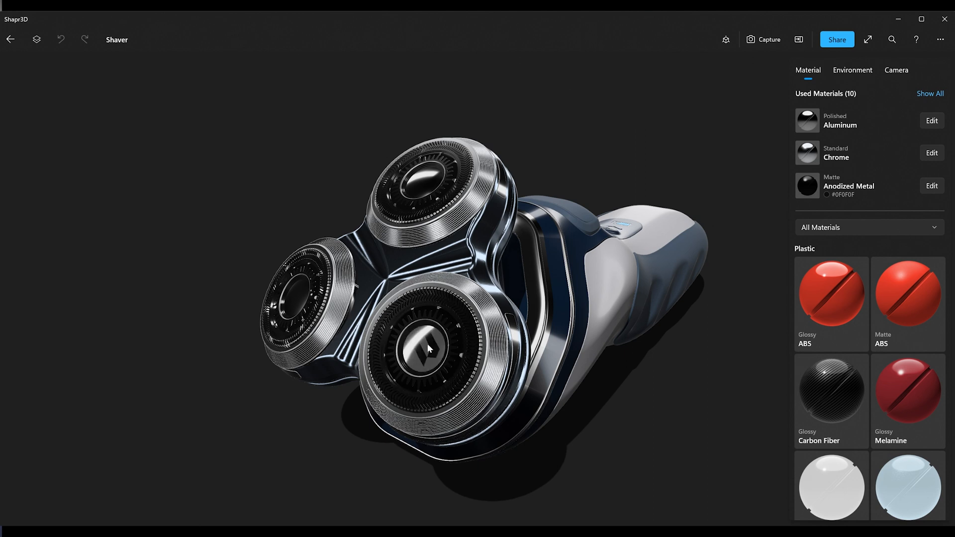
Set the front shaving head as the shaver render's focus point.
{"action": "right_click", "coordinate": [428, 347]}
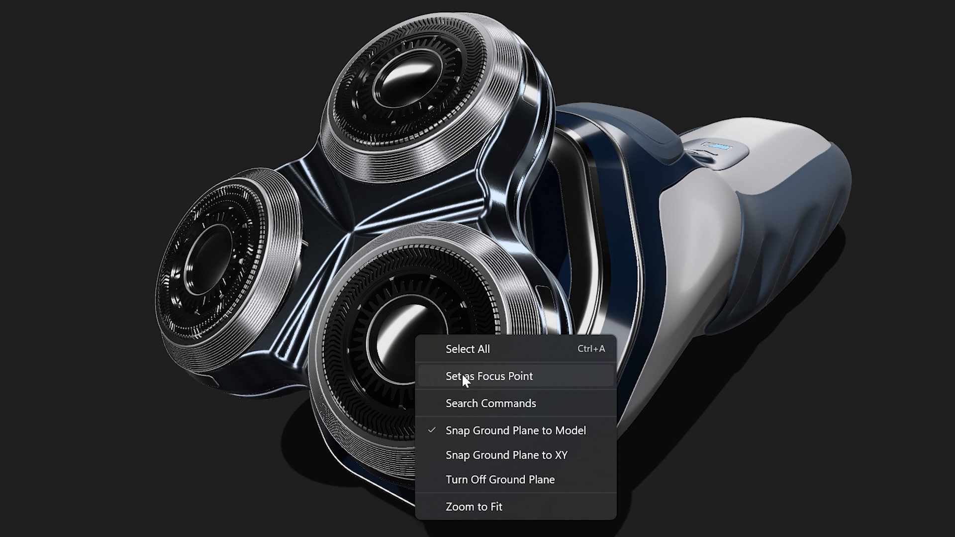
{"action": "mouse_move", "coordinate": [467, 385]}
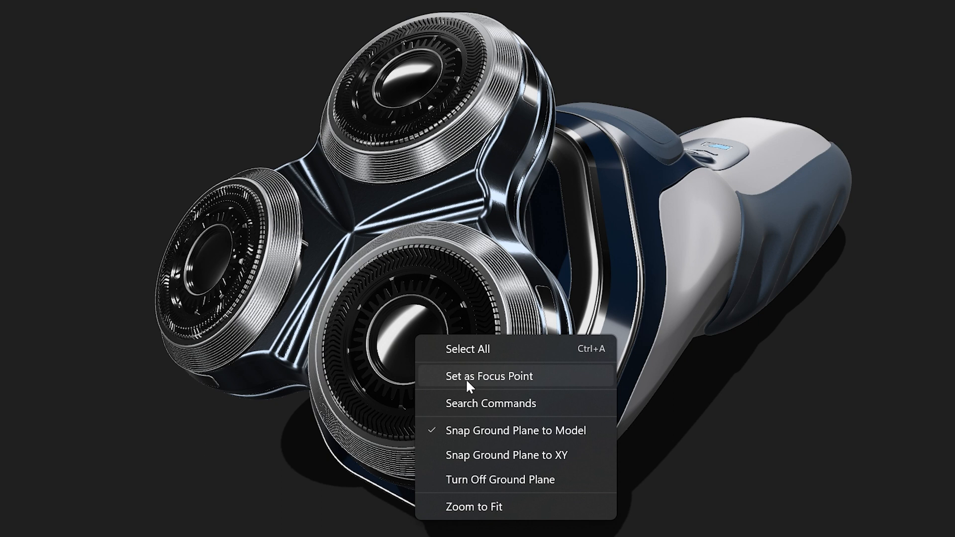
{"action": "left_click", "coordinate": [489, 376]}
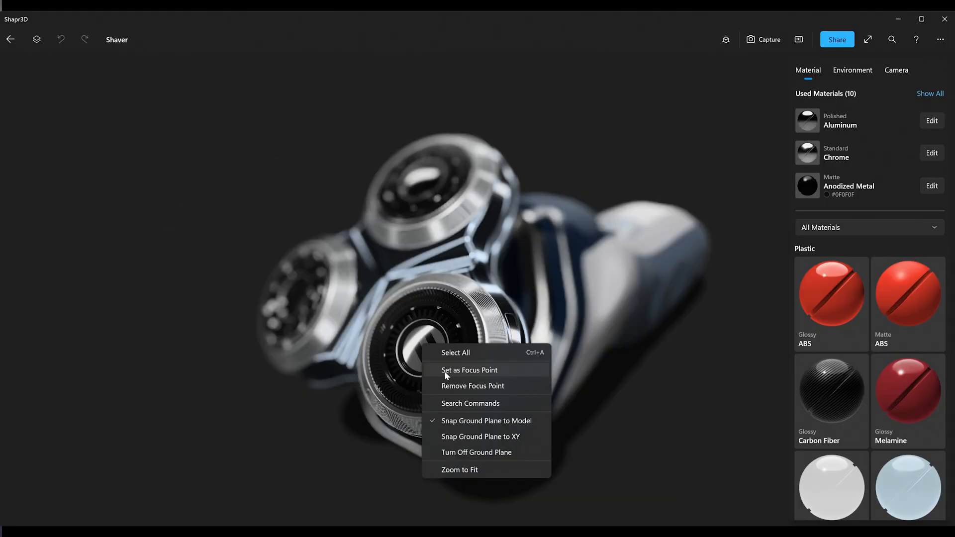
{"action": "left_click", "coordinate": [469, 370]}
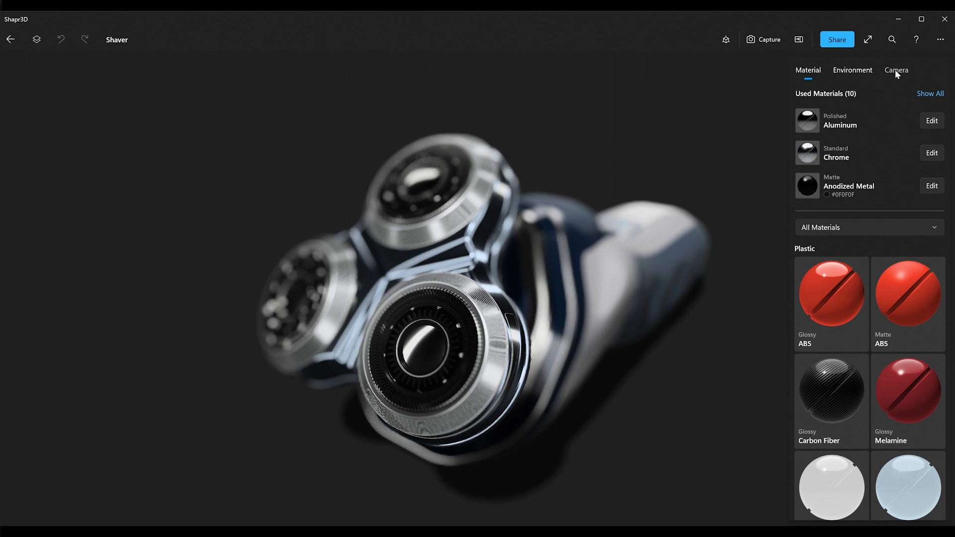
In Camera settings, lower blur intensity to 0.7 and settle the aperture at f8.
{"action": "left_click", "coordinate": [896, 70]}
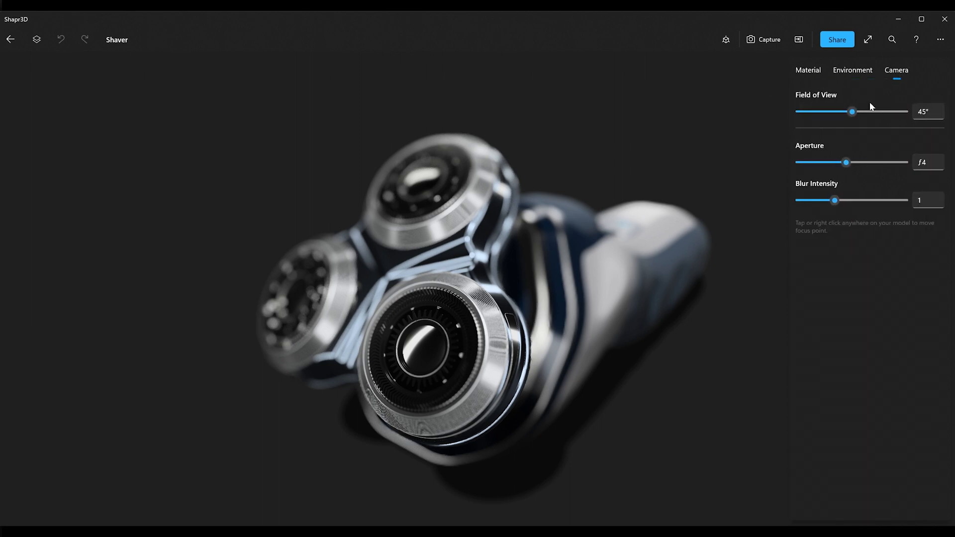
{"action": "mouse_move", "coordinate": [818, 124]}
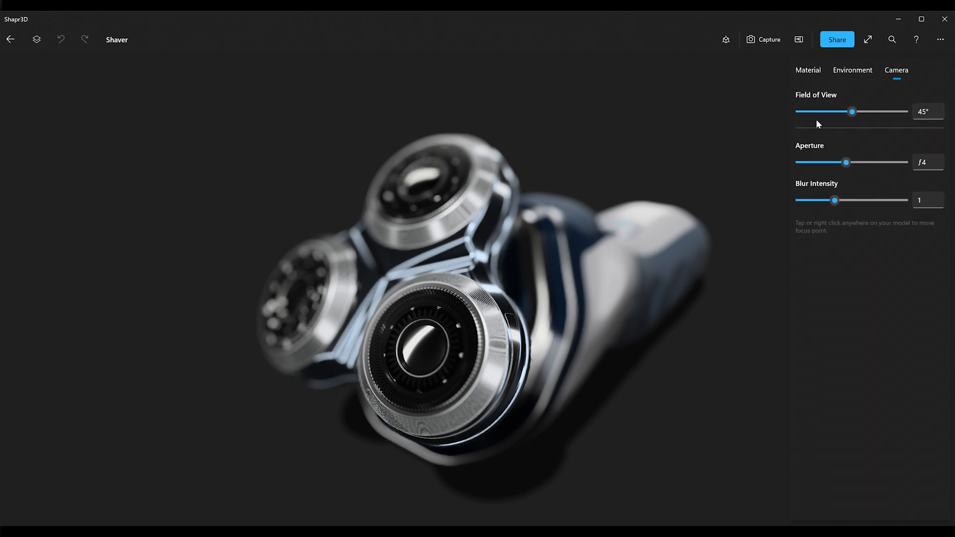
{"action": "left_click_drag", "start_coordinate": [835, 200], "coordinate": [825, 200]}
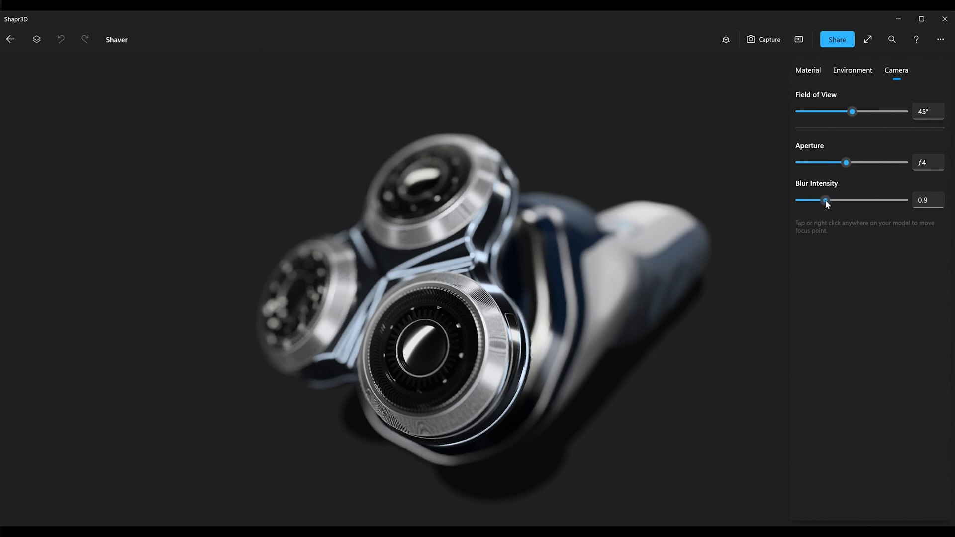
{"action": "left_click_drag", "start_coordinate": [825, 200], "coordinate": [800, 200]}
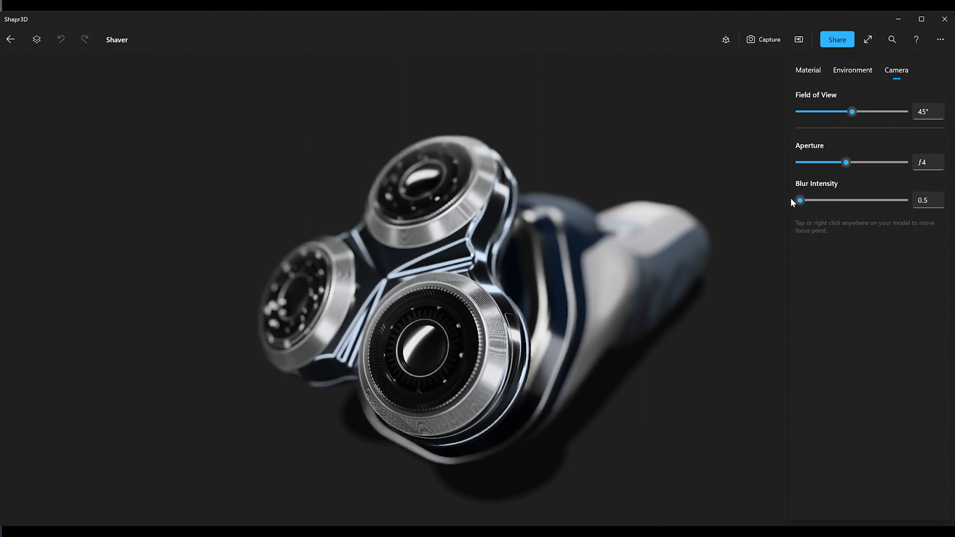
{"action": "left_click_drag", "start_coordinate": [845, 162], "coordinate": [880, 162]}
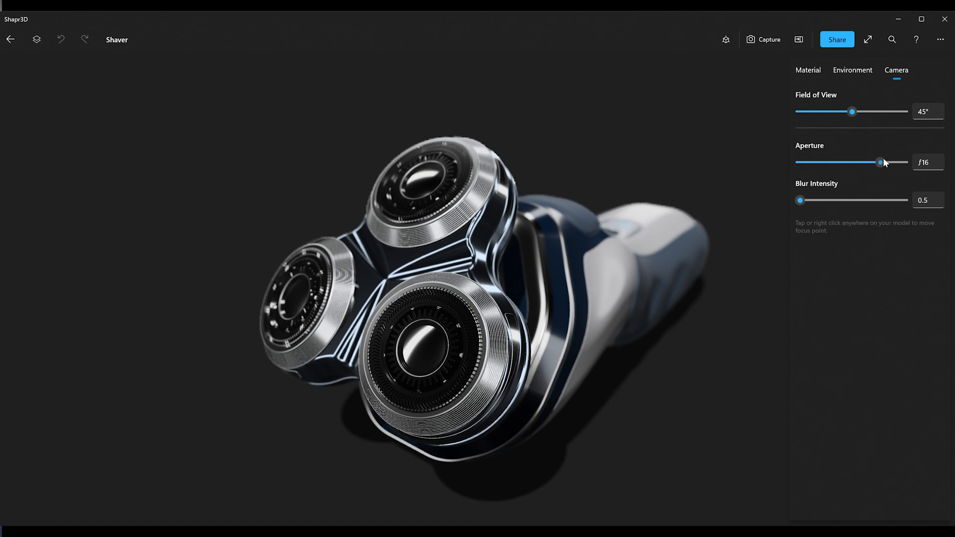
{"action": "left_click_drag", "start_coordinate": [880, 162], "coordinate": [906, 162]}
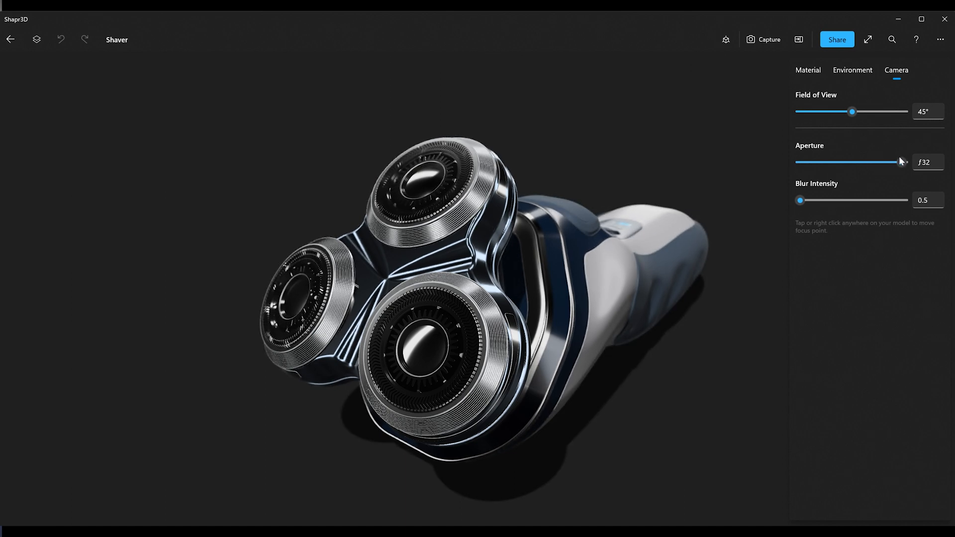
{"action": "left_click_drag", "start_coordinate": [906, 162], "coordinate": [863, 162]}
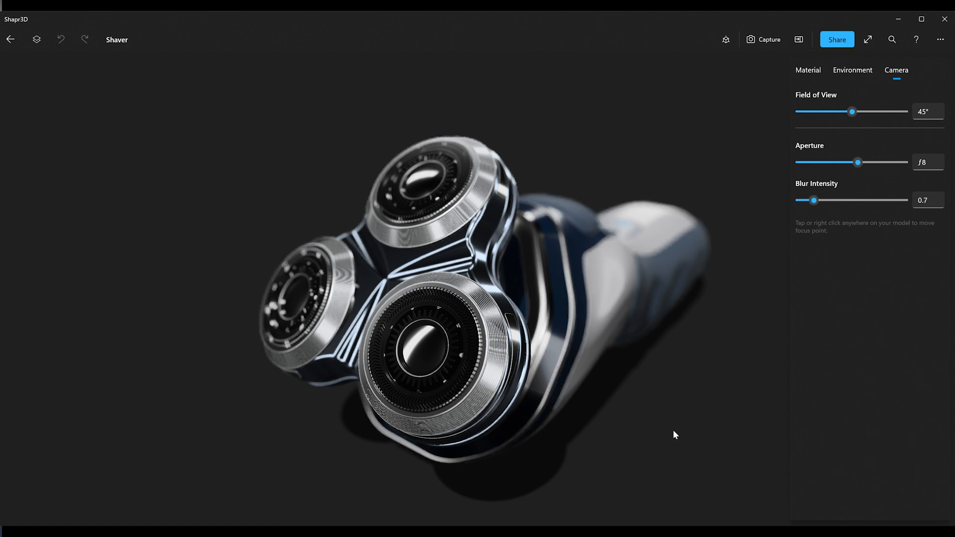
{"action": "mouse_move", "coordinate": [217, 519]}
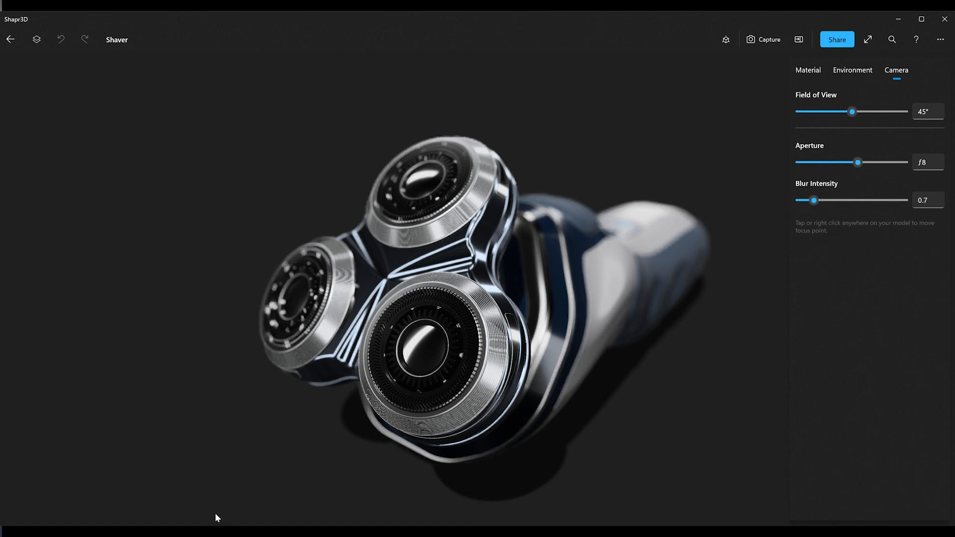